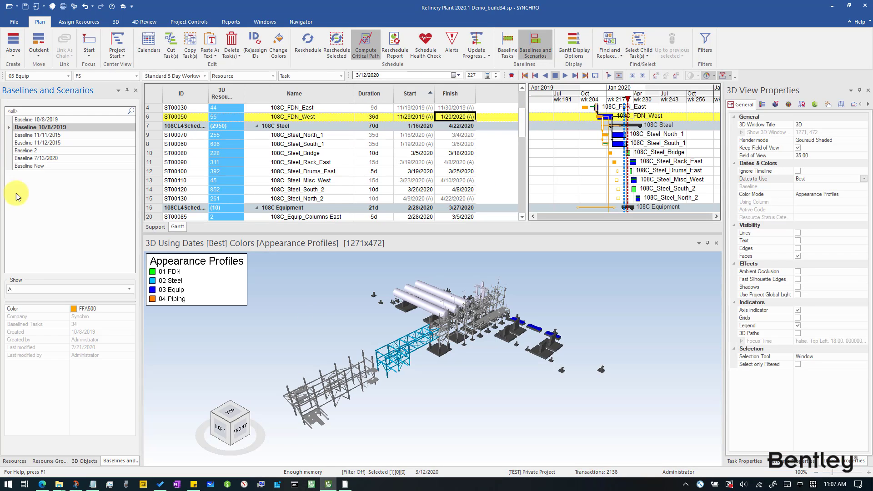
mouse_move(298, 117)
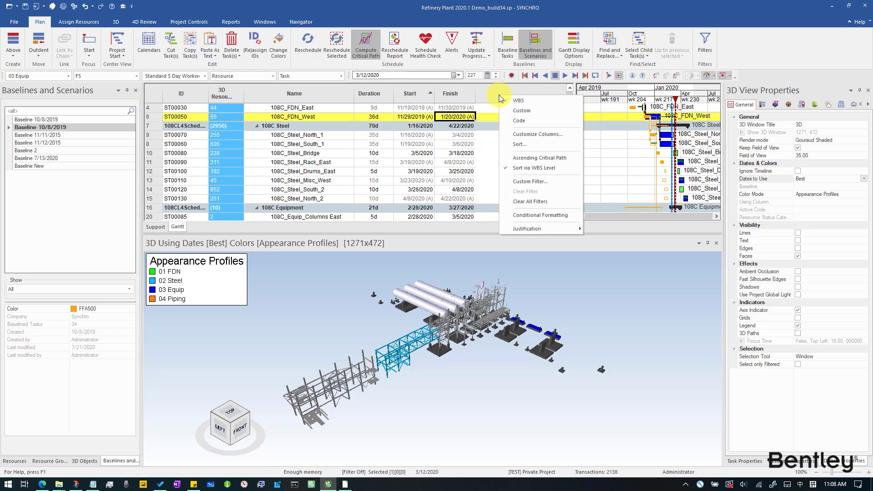
Add the BL Critical and Critical columns via Customize Columns, searching 'BL' and 'critical'.
click(537, 134)
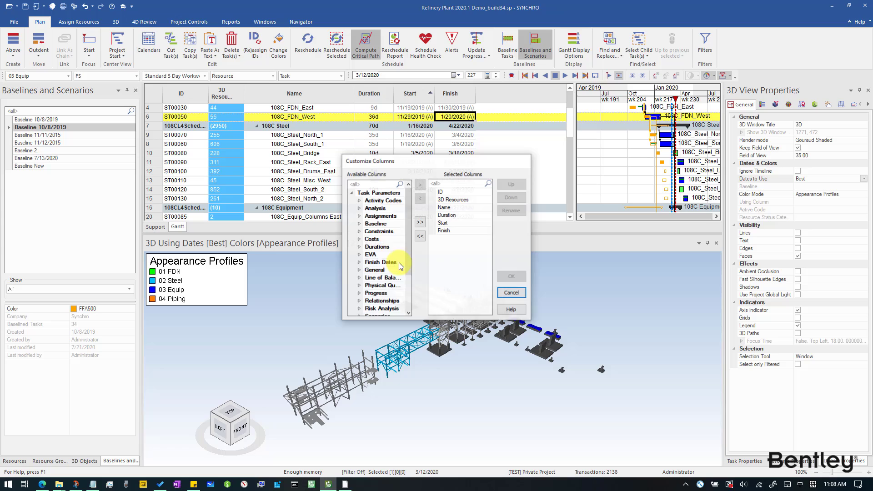
text(BL)
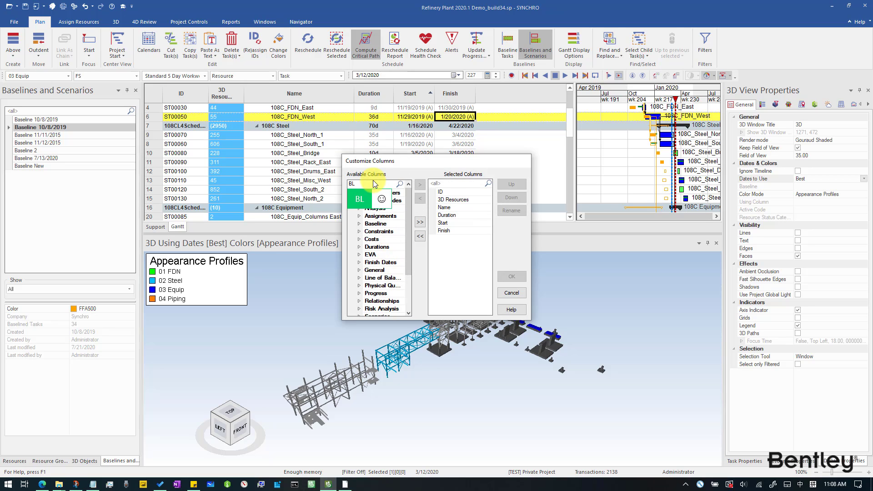
text(BL)
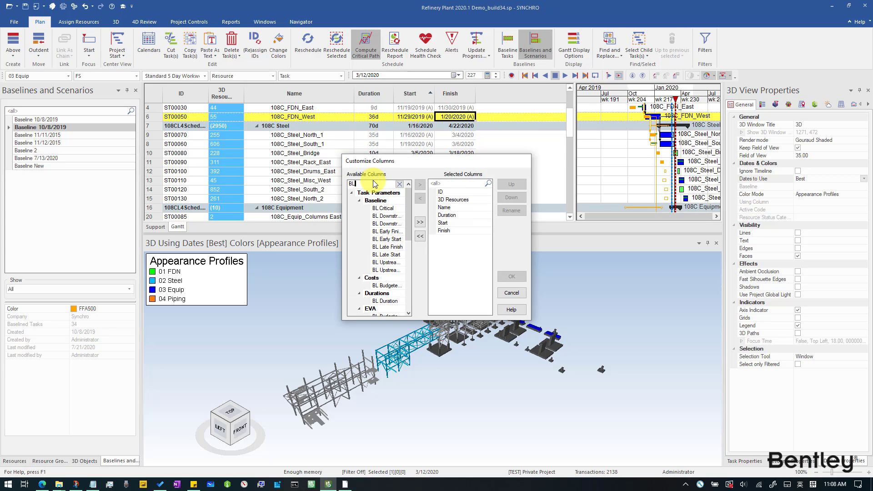
mouse_move(396, 217)
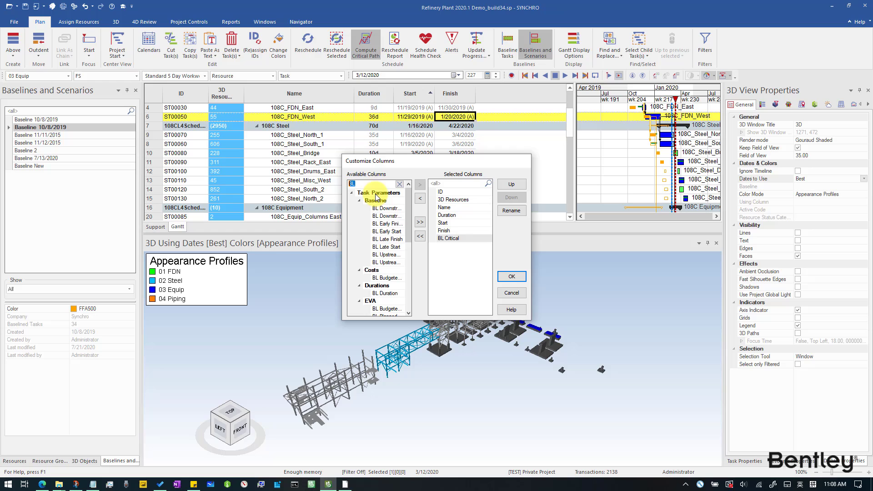
text(critical)
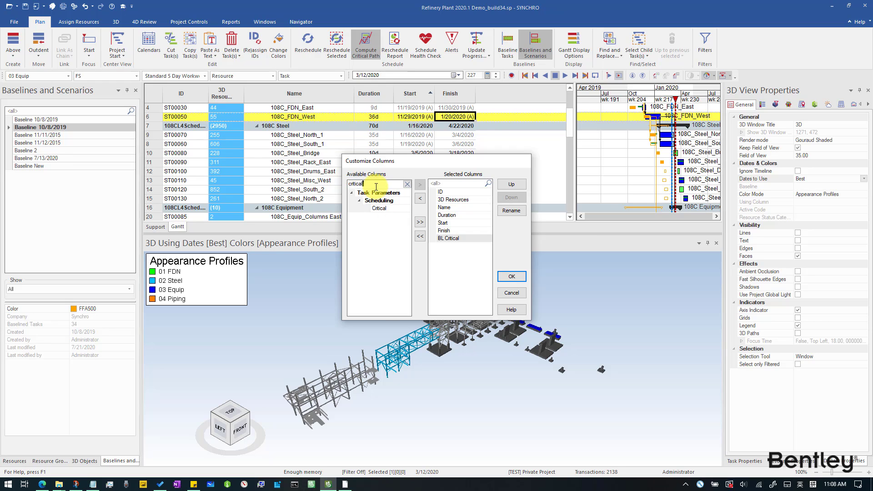
click(510, 277)
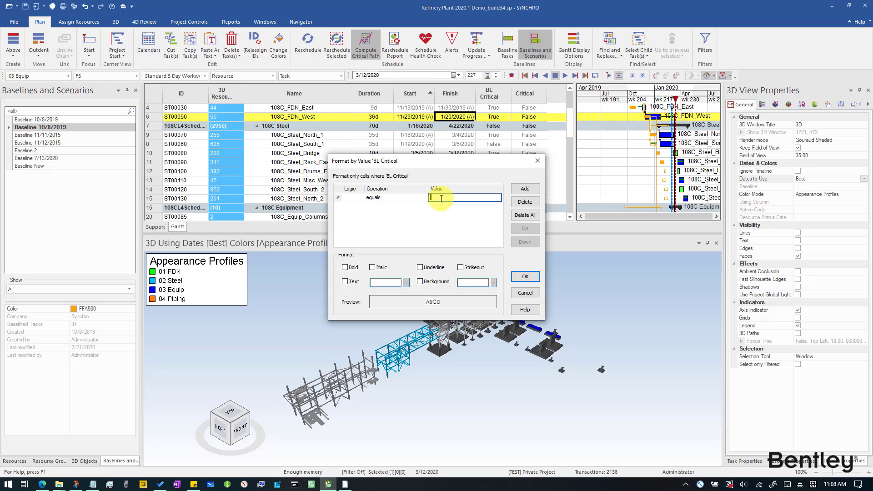
Create a BL Critical rule shading True red and a grey second rule, renaming the rules.
click(400, 281)
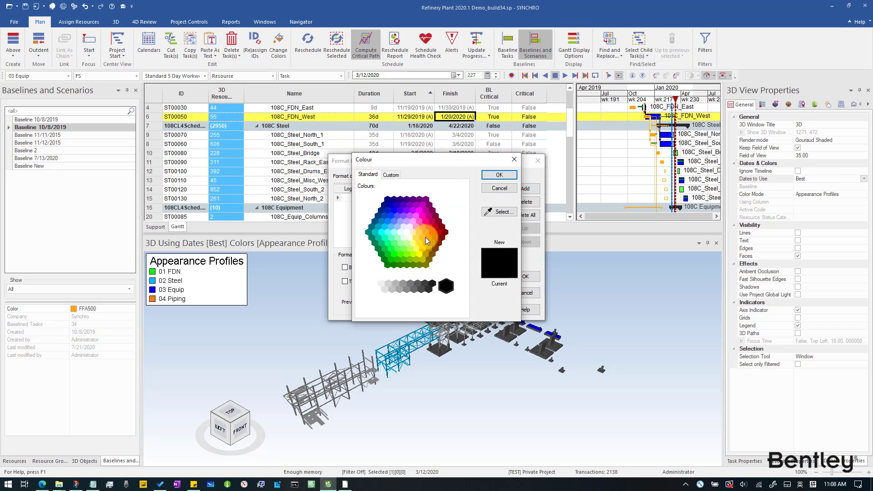
click(497, 175)
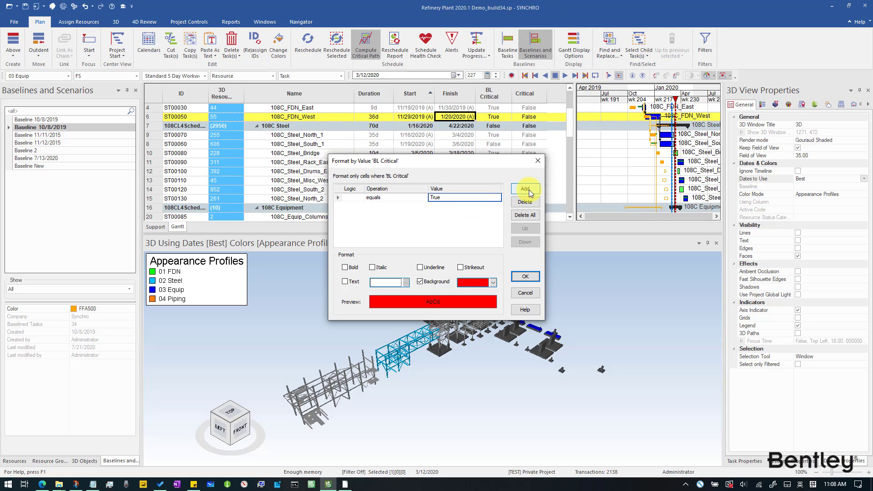
click(524, 188)
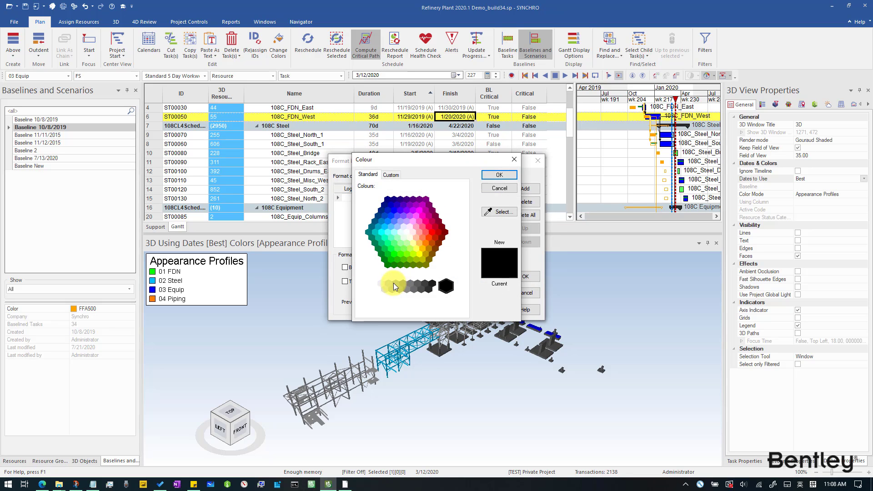
click(497, 188)
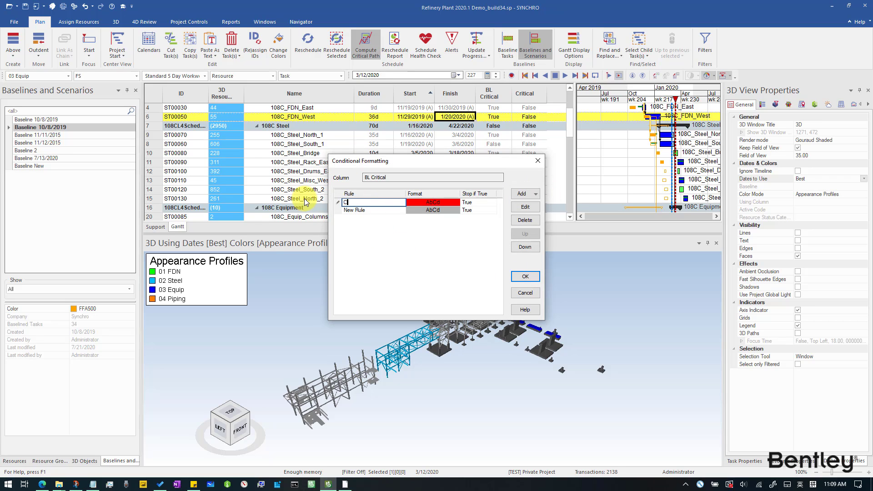
click(372, 210)
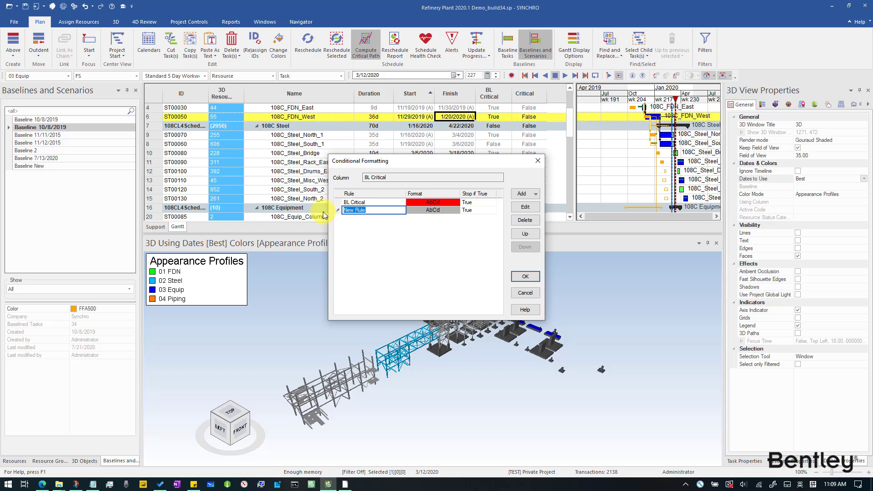
Apply Critical rules (True purple, False grey) and arrange two 3D views side by side.
click(523, 276)
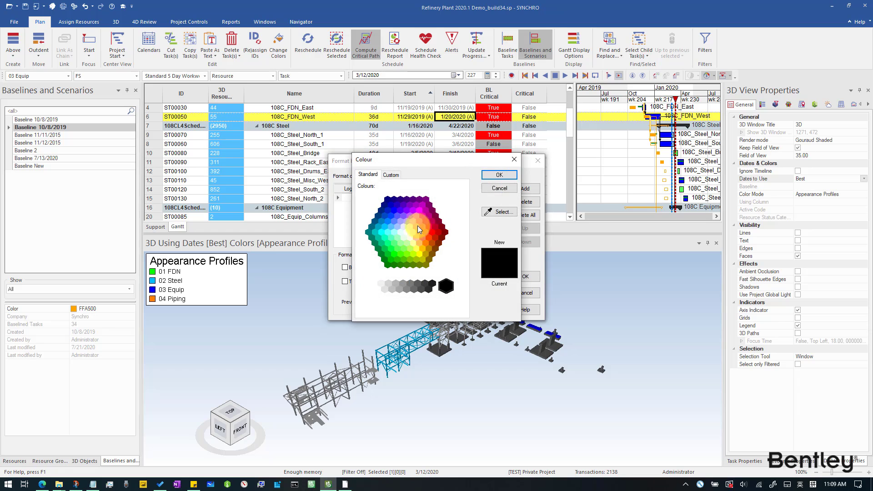
click(498, 175)
text(Fal)
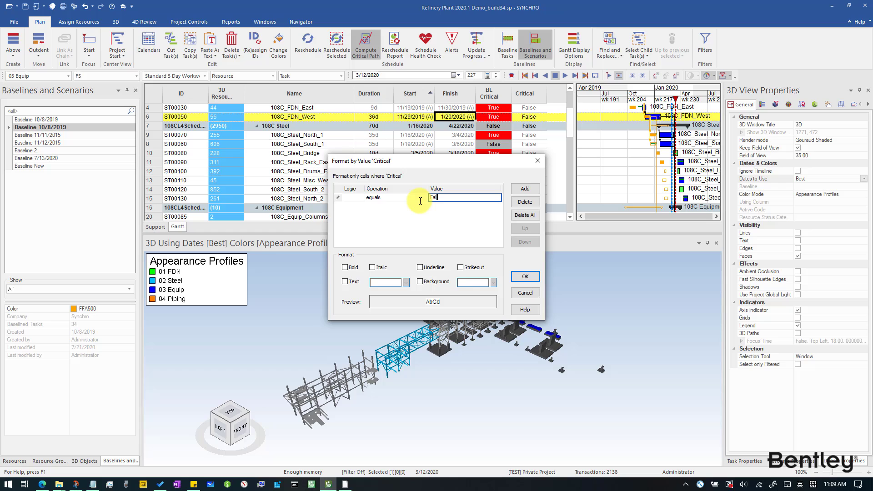
click(524, 276)
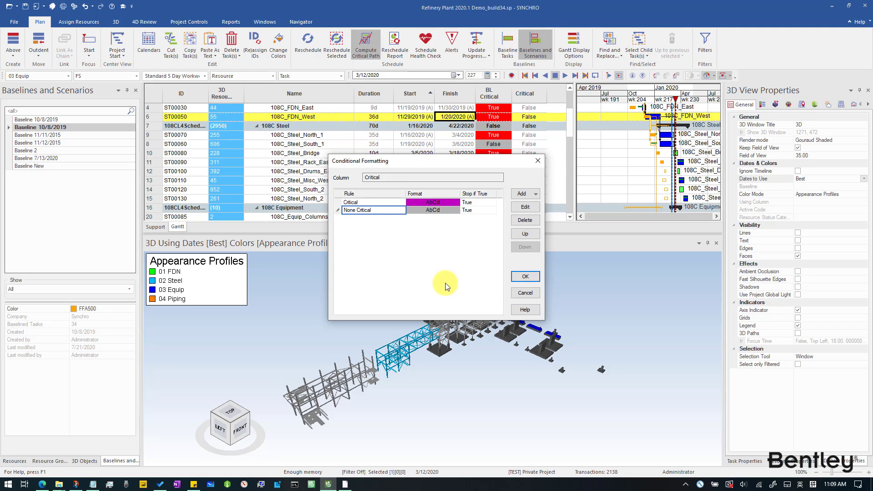
click(524, 276)
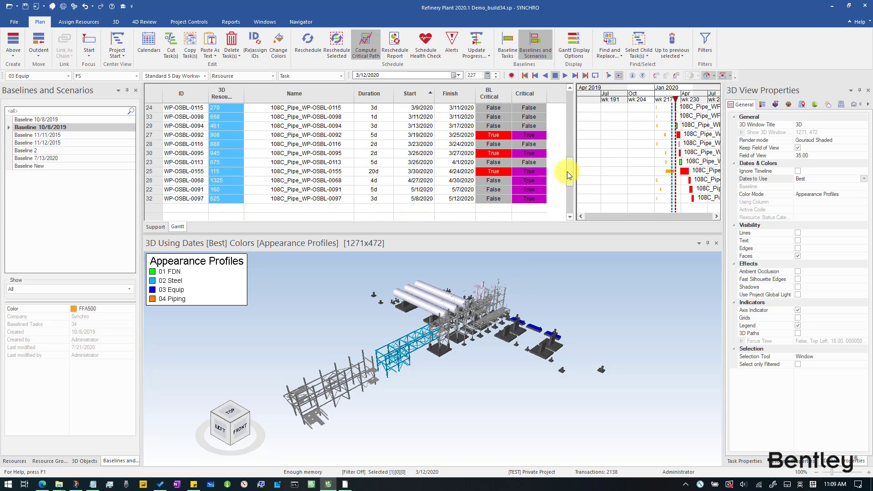
click(265, 22)
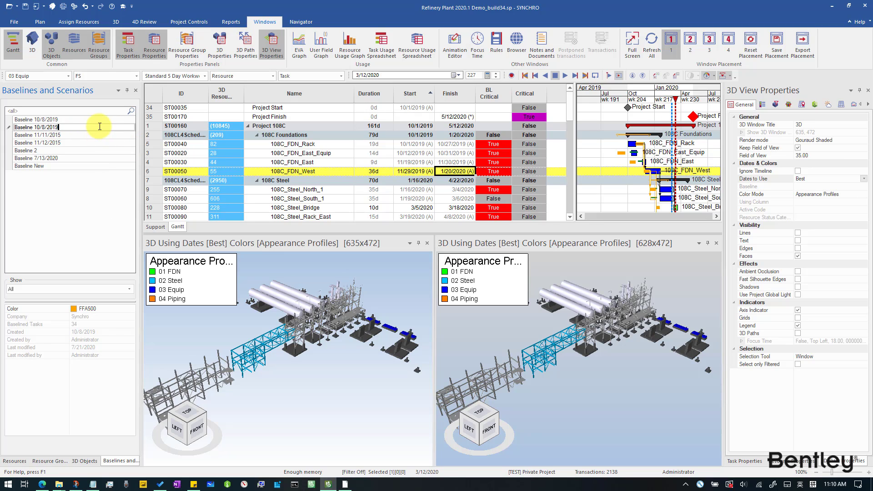
Activate Baseline 10/8/2019 and set the left view to baseline dates coloured by BL Critical.
double_click(37, 127)
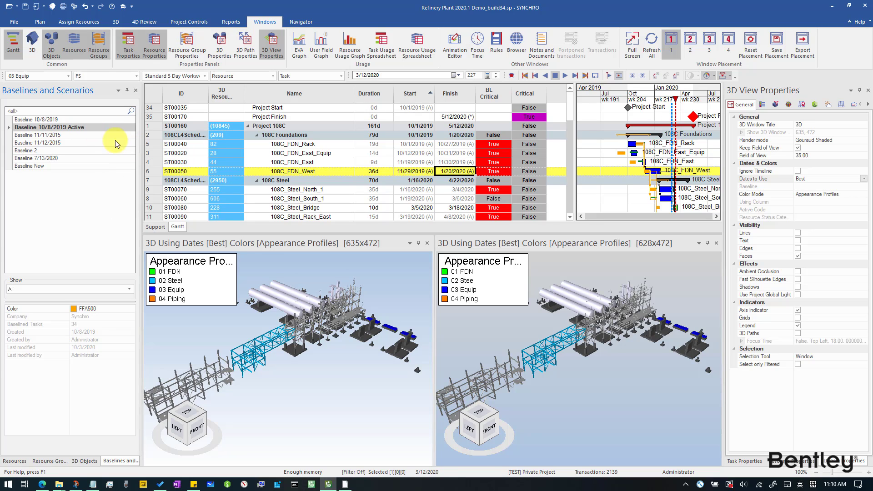
click(862, 178)
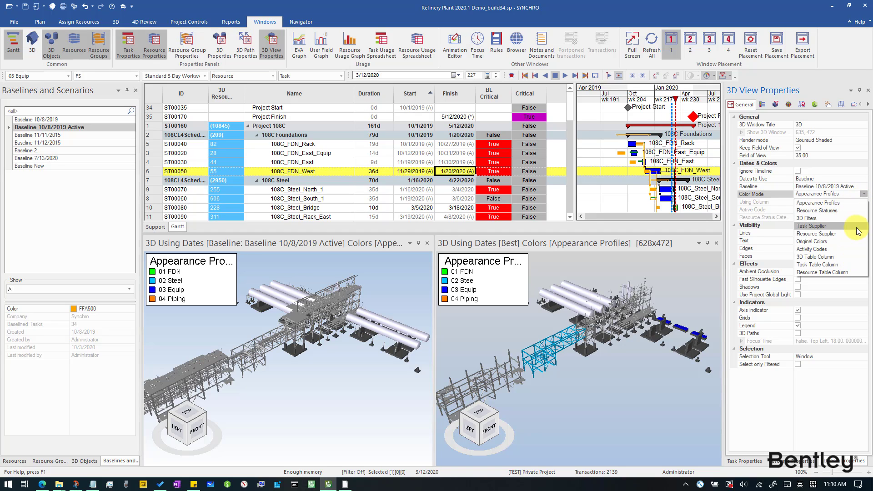
click(817, 265)
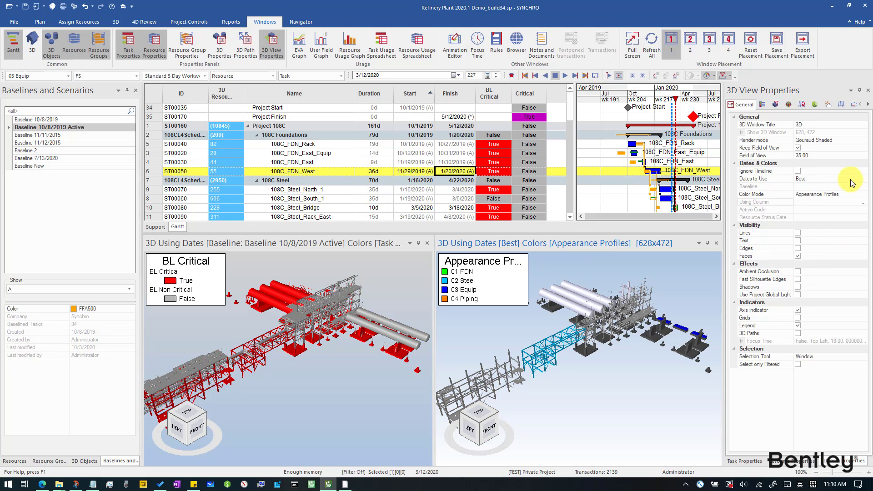
Set the right view's Color Mode to Task Table Column using the Critical column.
click(869, 194)
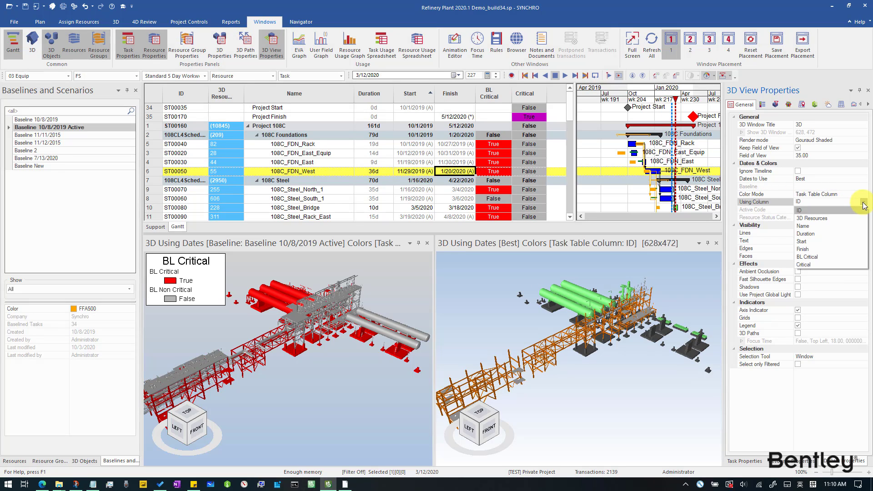
click(804, 265)
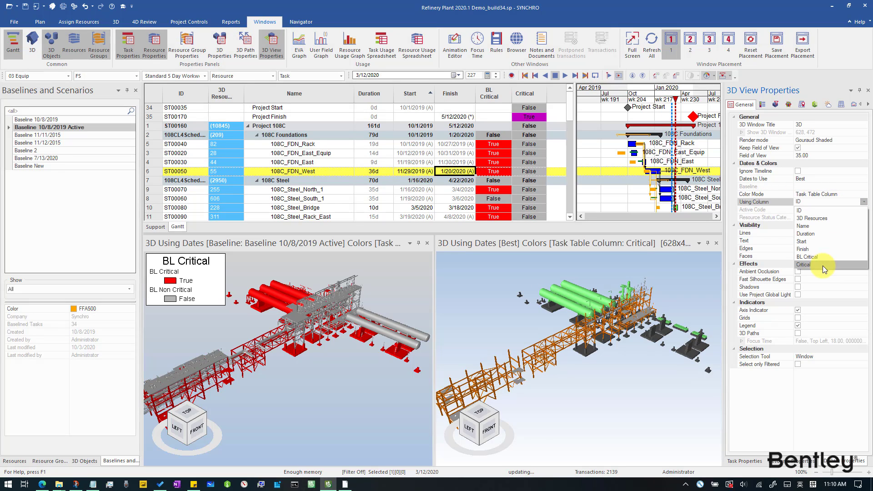
click(804, 265)
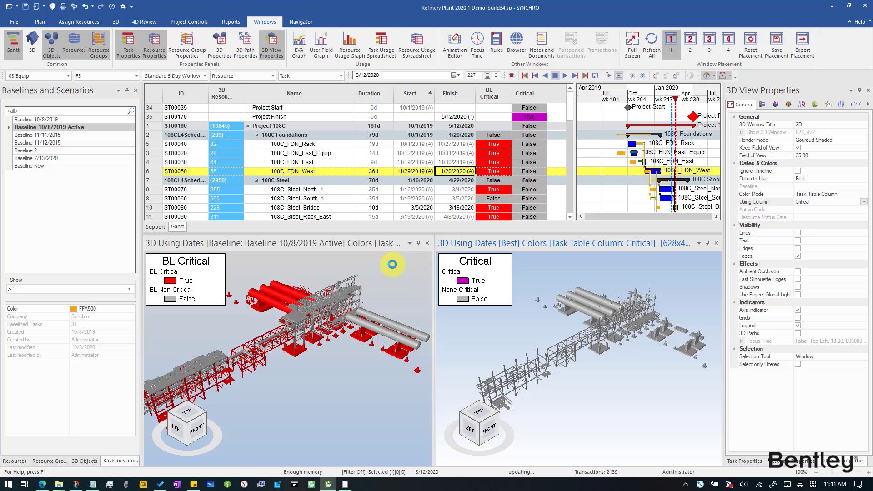
right_click(393, 265)
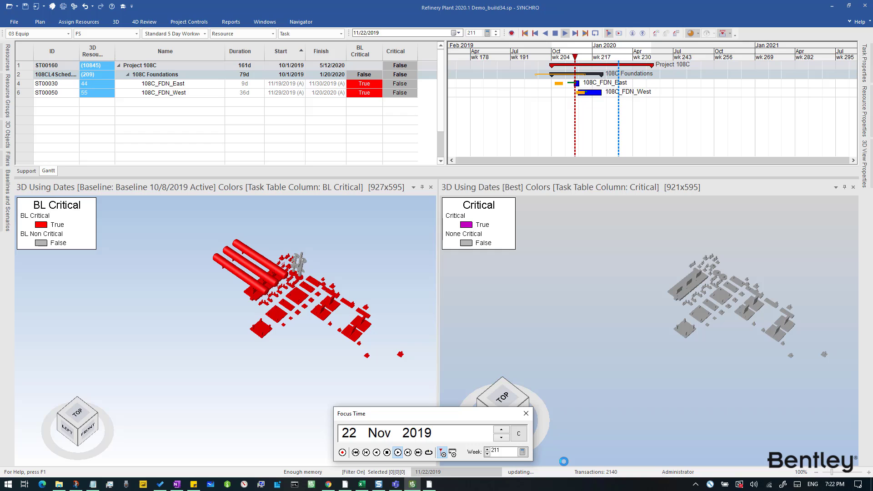
Advance the focus time from 22 Nov 2019 to 20 Dec 2019 in both views.
click(398, 452)
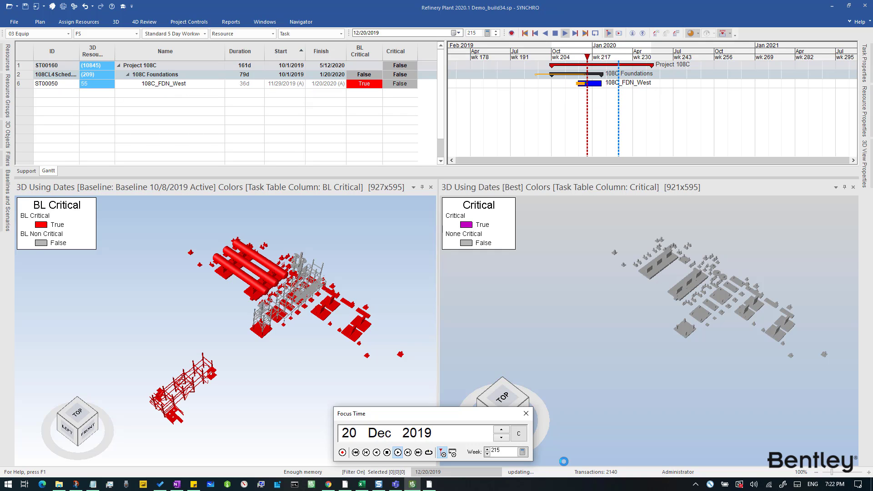